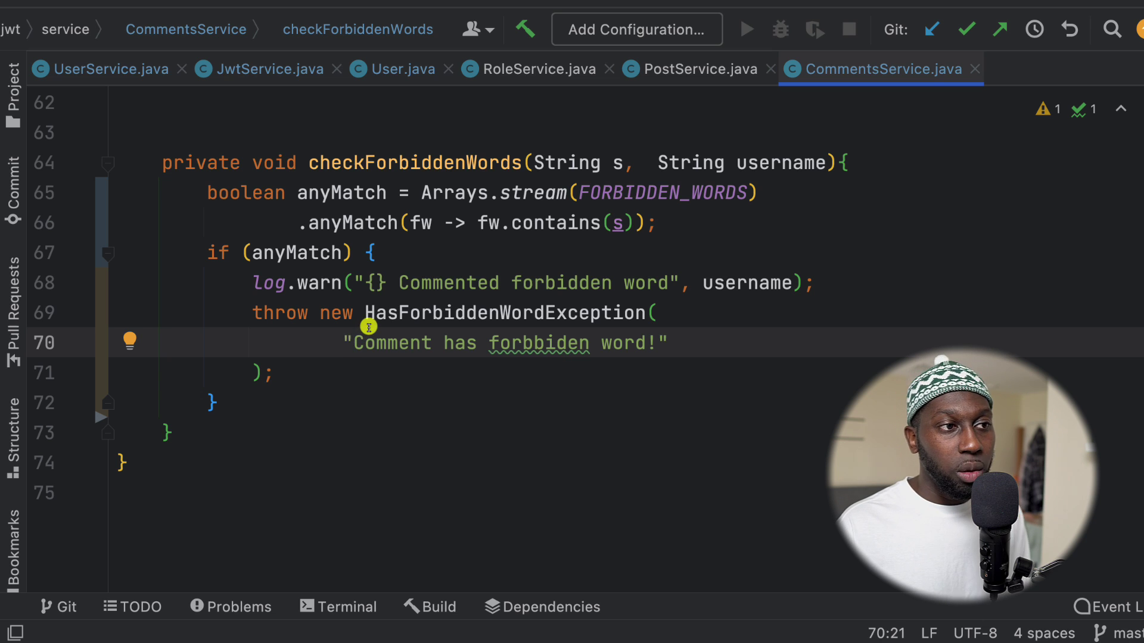
mouse_move(247, 364)
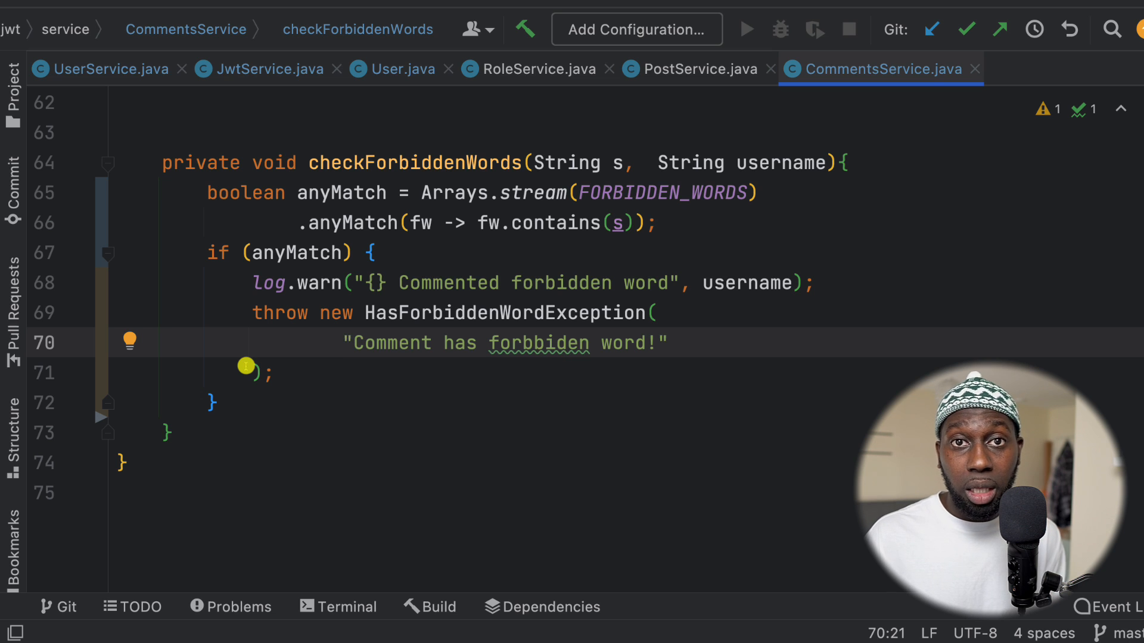
Review the refactored checkForbiddenWords method, then browse the Amigoscode course catalogue page.
left_click(346, 343)
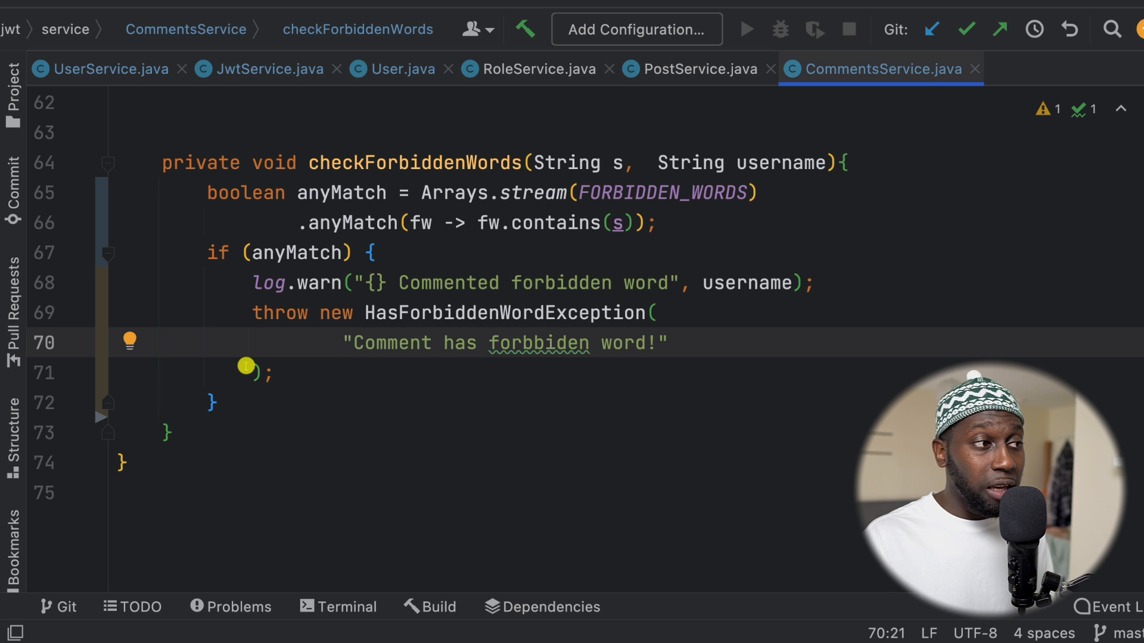
mouse_move(181, 391)
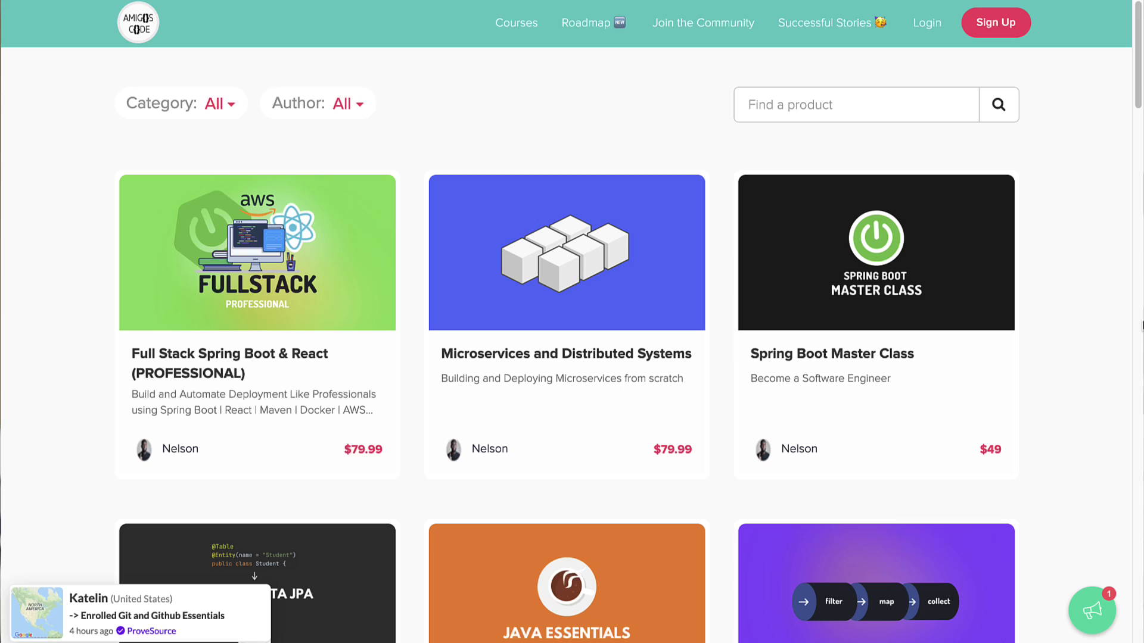
scroll("down", 3)
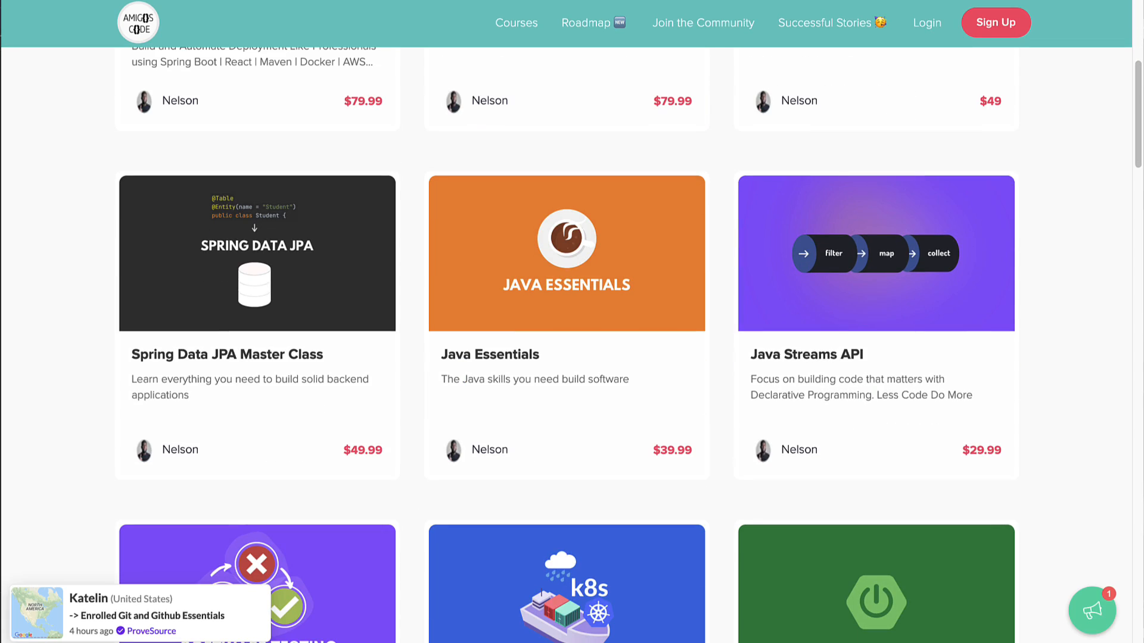